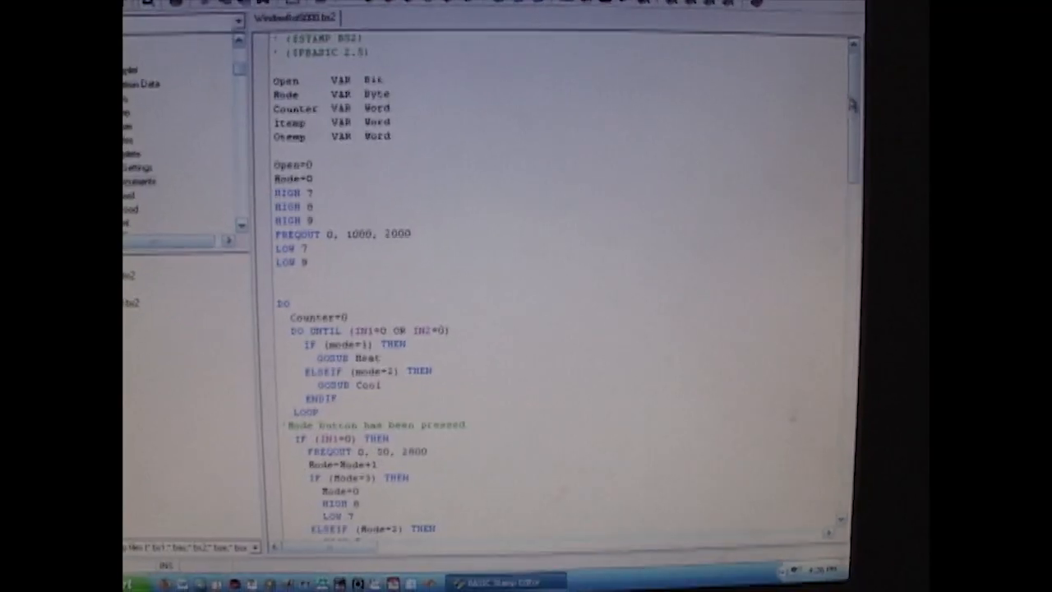
scroll("down", 3)
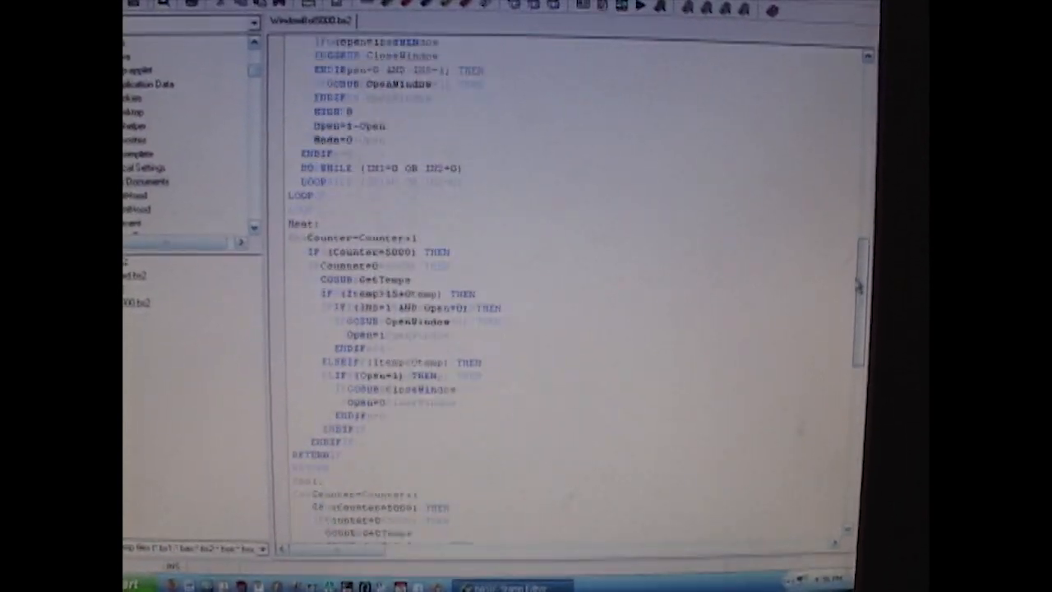
scroll("down", 3)
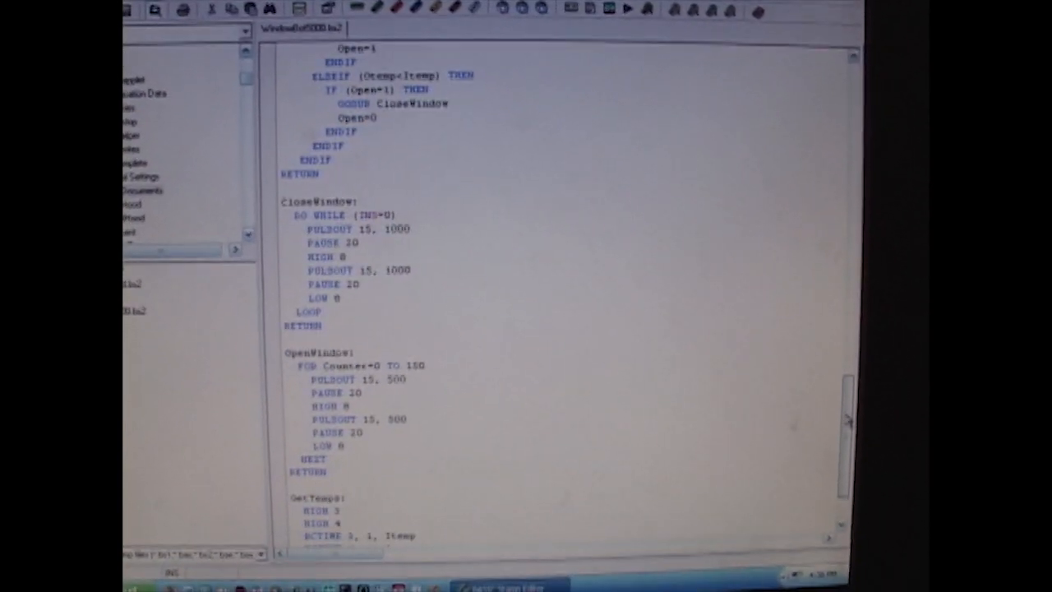